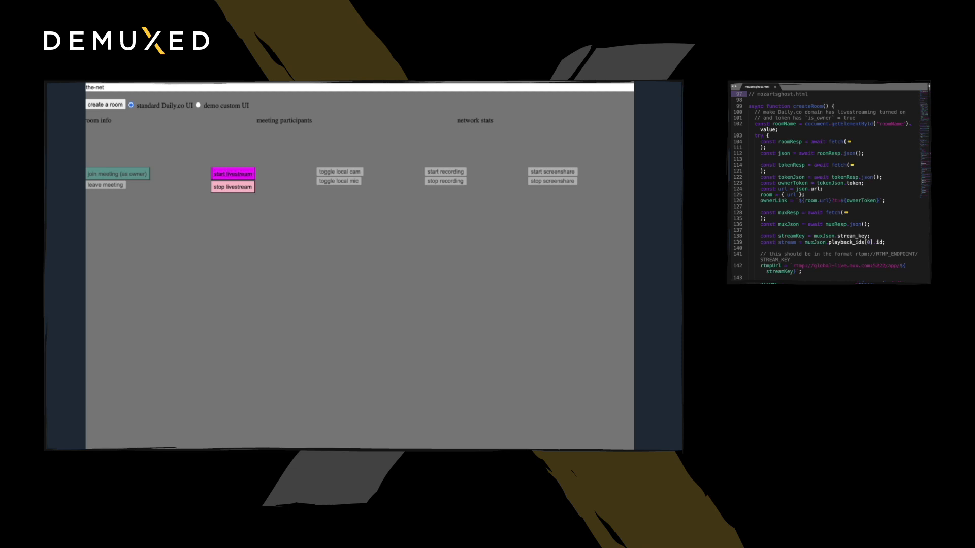
Replace room name 'the-net' with 'hack-The-plaNet', picked from the autocomplete after typing 'hack-The-pla'
click(93, 87)
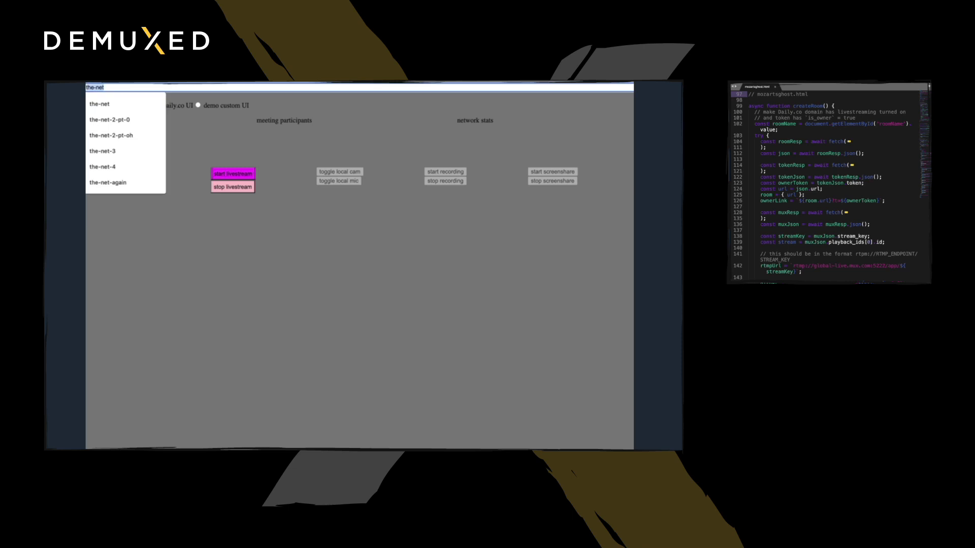
key(Backspace)
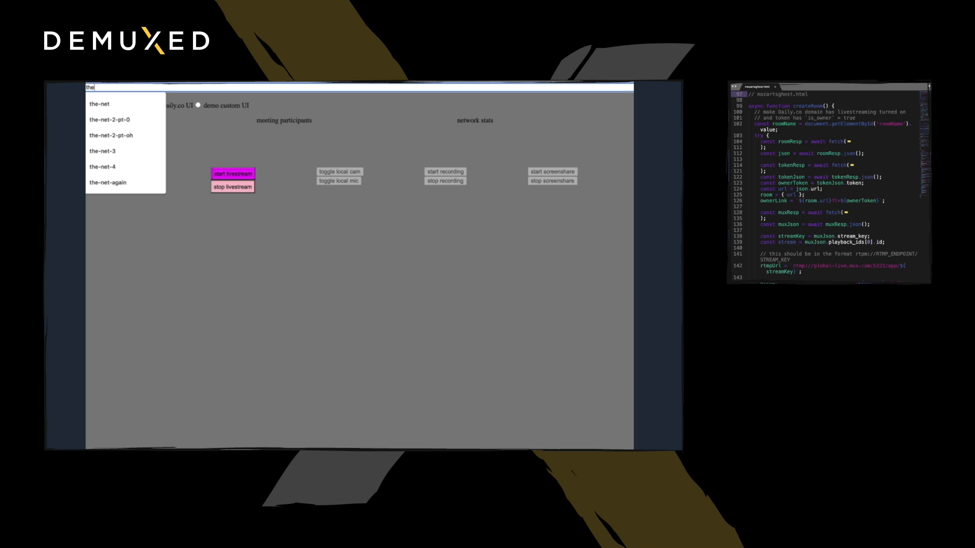
text(hack-t)
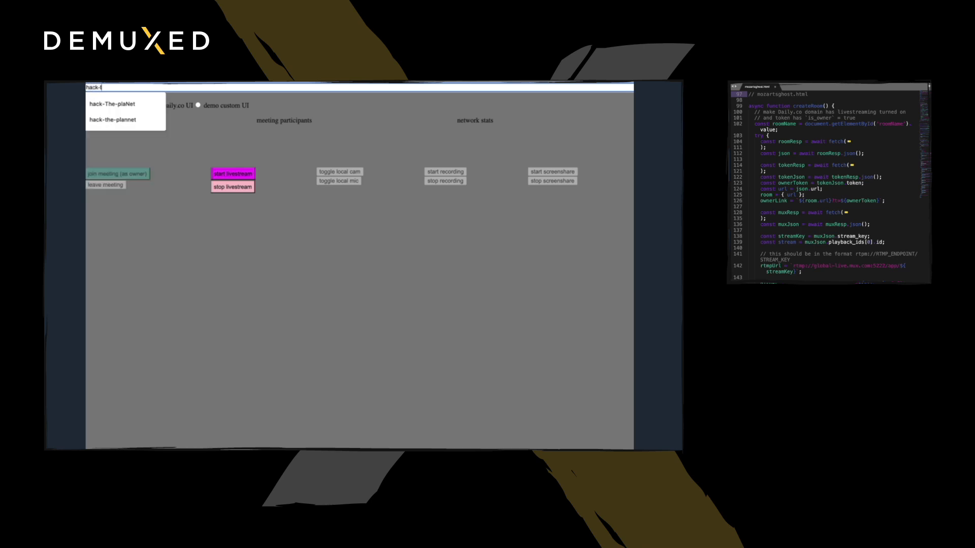
text(hack-The-pla)
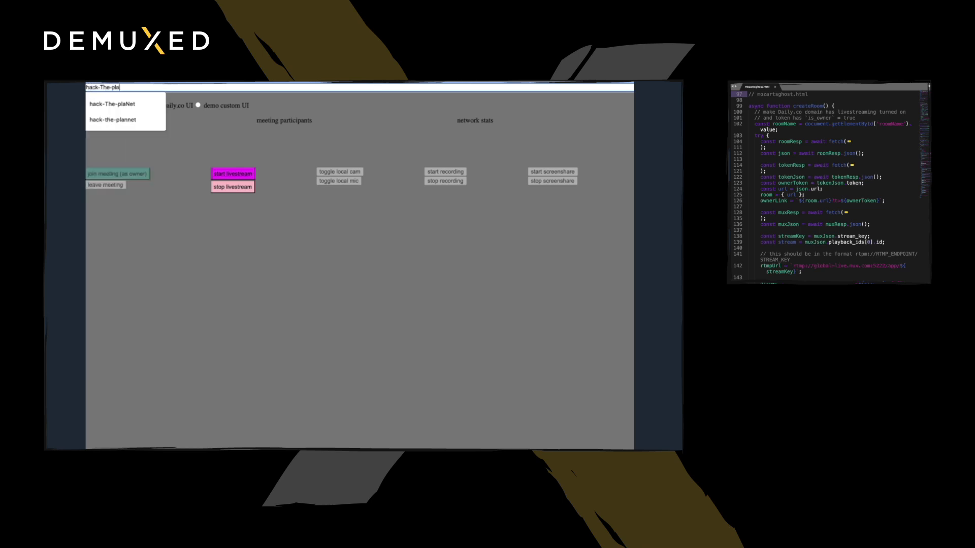
click(113, 104)
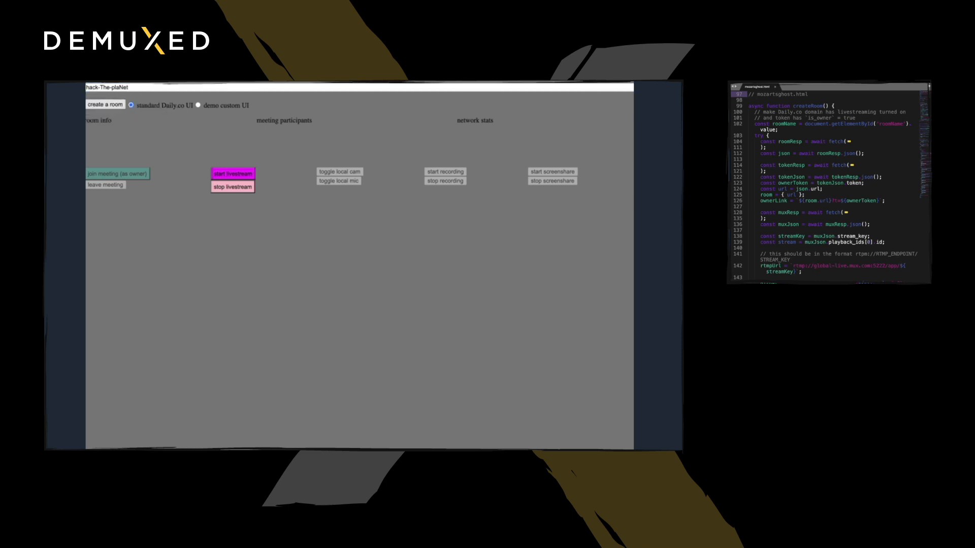
Create the hack-The-plaNet room and join its meeting as owner
click(104, 105)
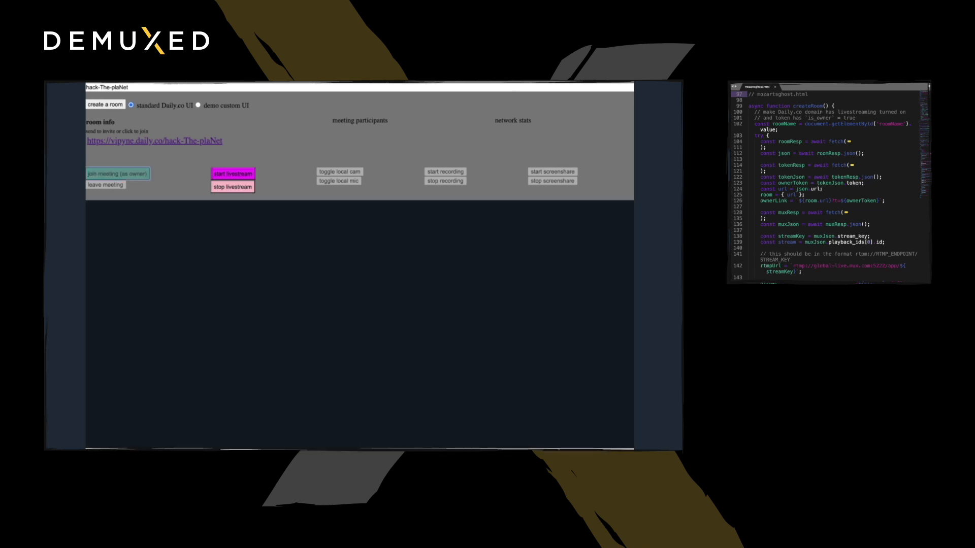
click(118, 174)
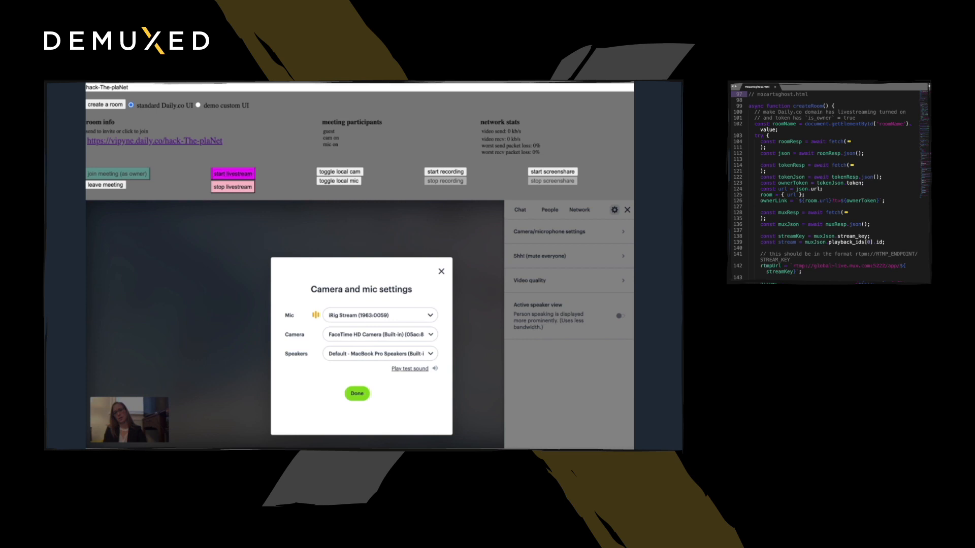
Switch the camera source via the Camera dropdown, then close settings with Done to show the live feed
click(378, 334)
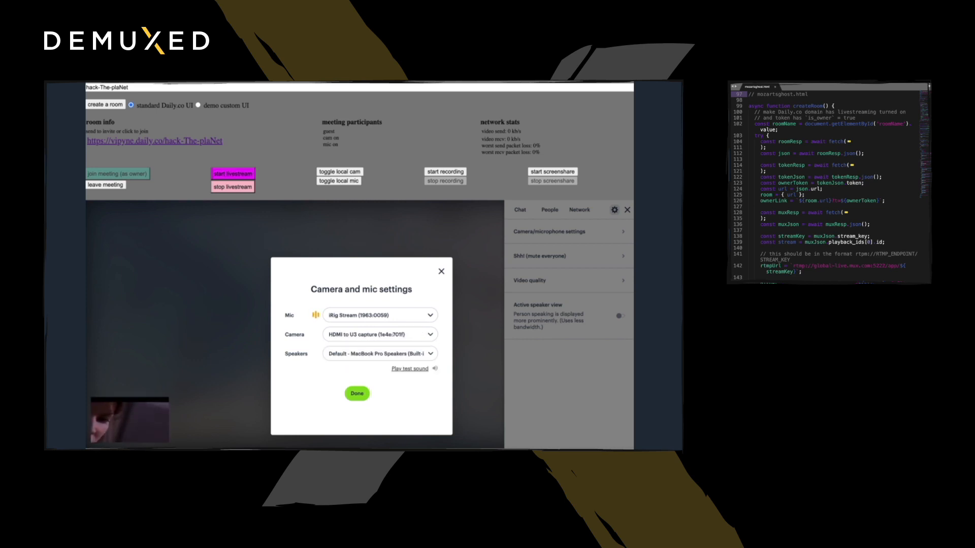
click(357, 393)
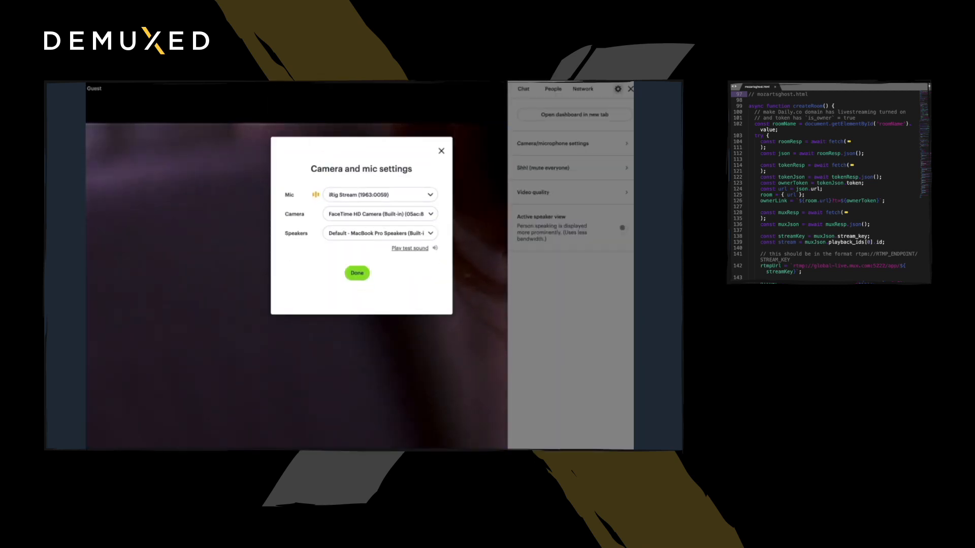
click(356, 272)
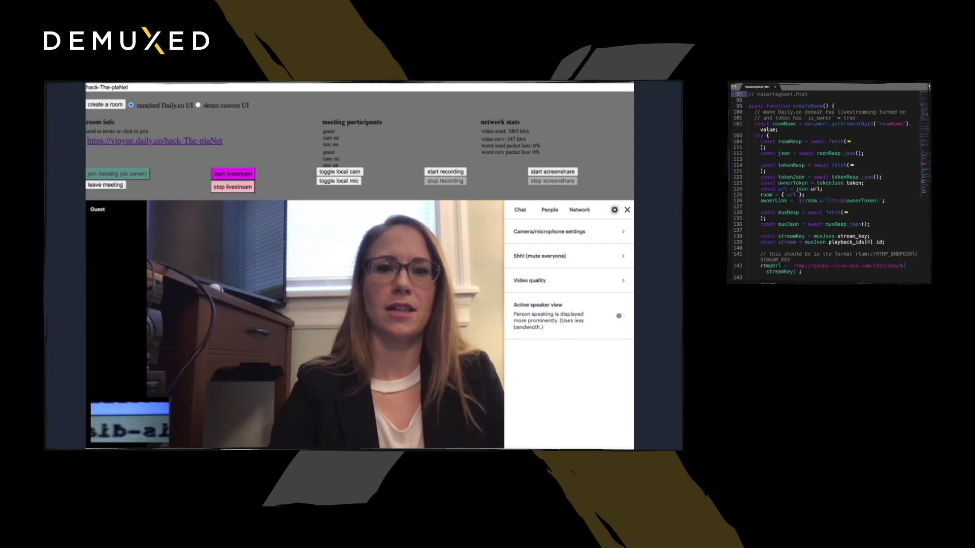